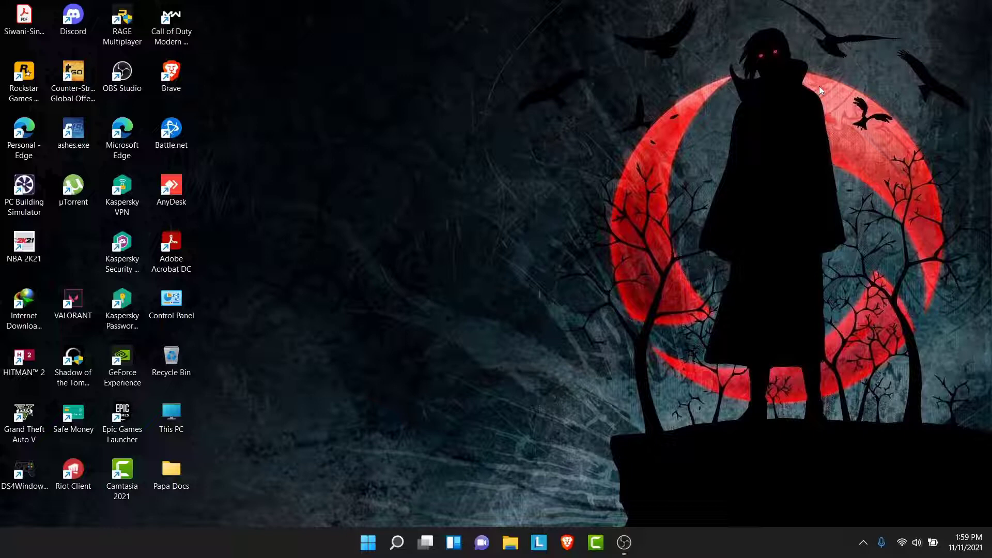
{"action": "mouse_move", "coordinate": [617, 486]}
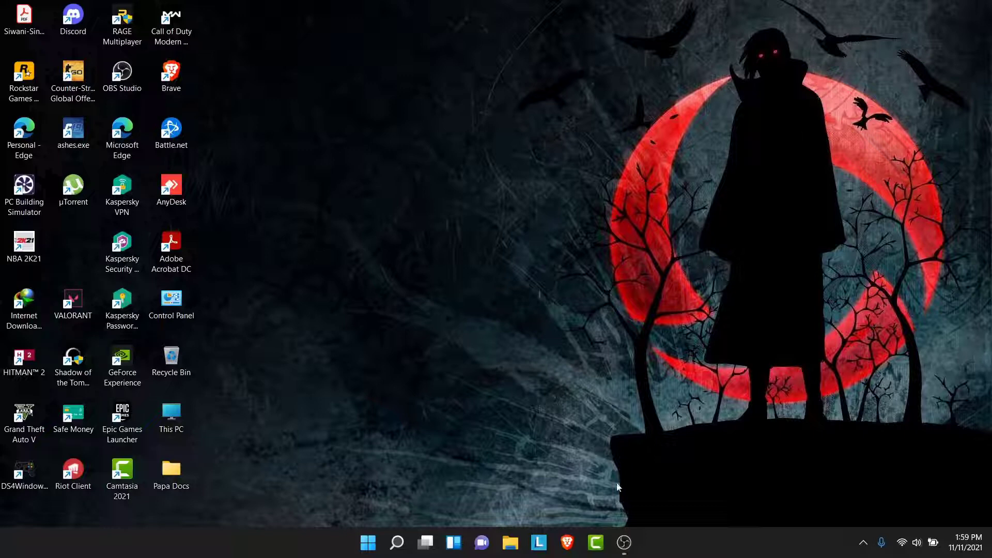
Step: Launch the browser, reach outlook.live.com and start signing in
{"action": "left_click", "coordinate": [566, 542]}
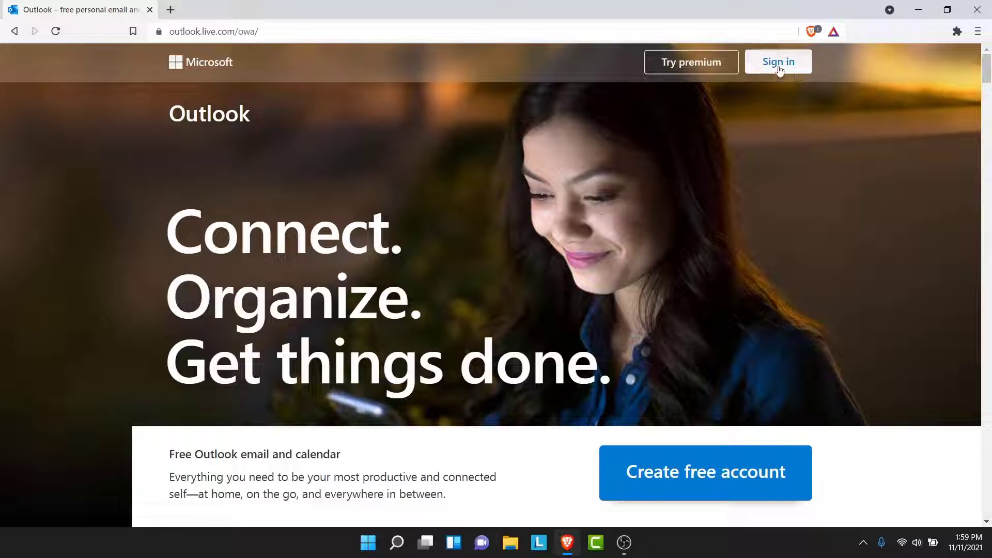
{"action": "left_click", "coordinate": [777, 62]}
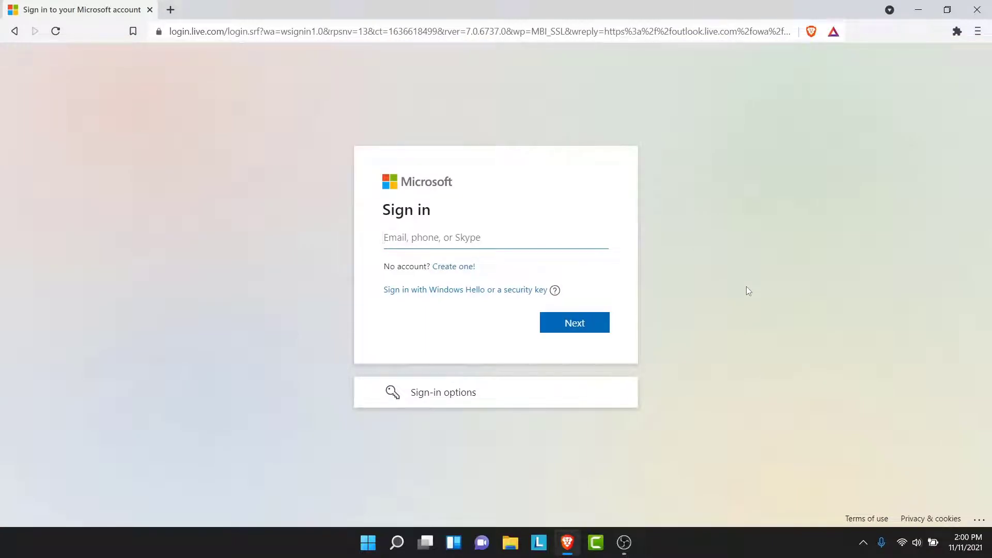
{"action": "left_click", "coordinate": [495, 238]}
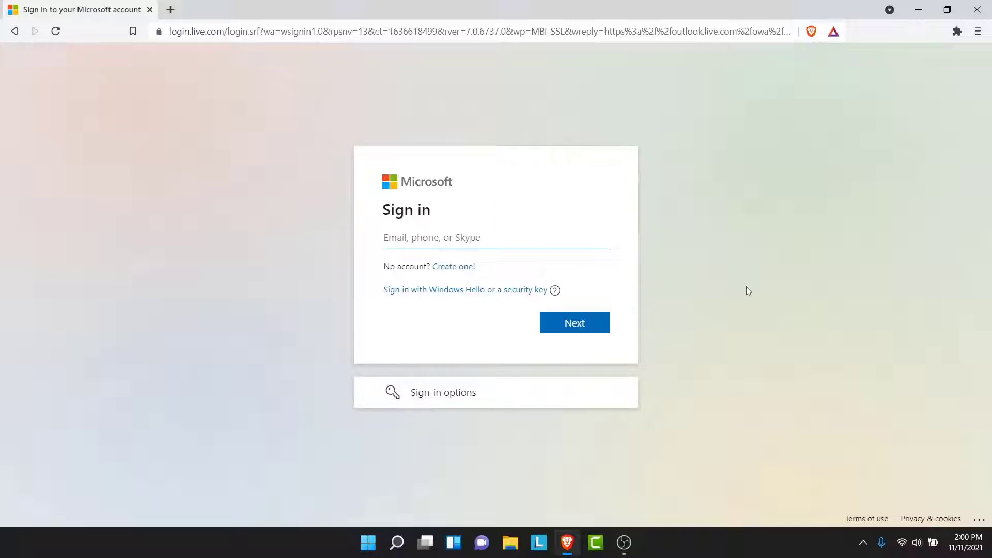
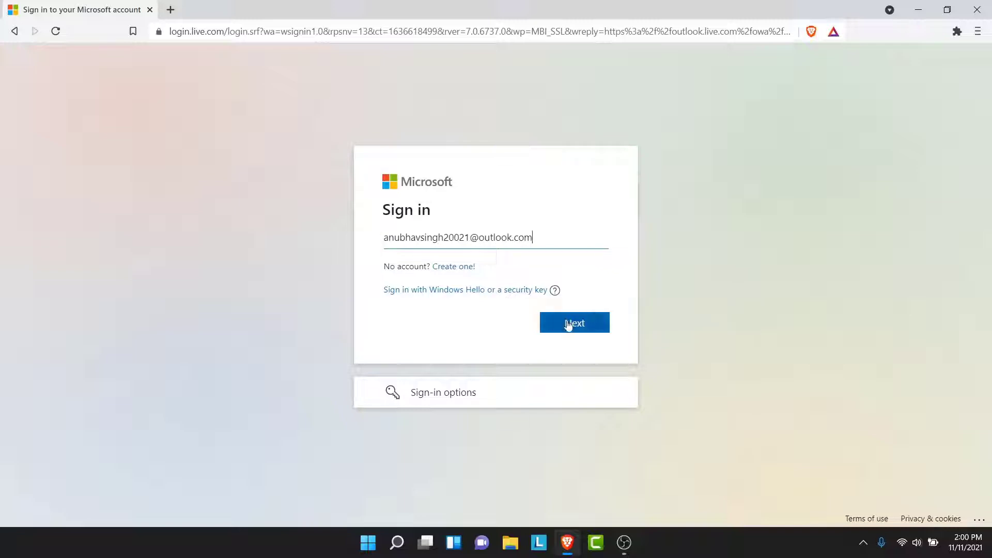
{"action": "left_click", "coordinate": [574, 322]}
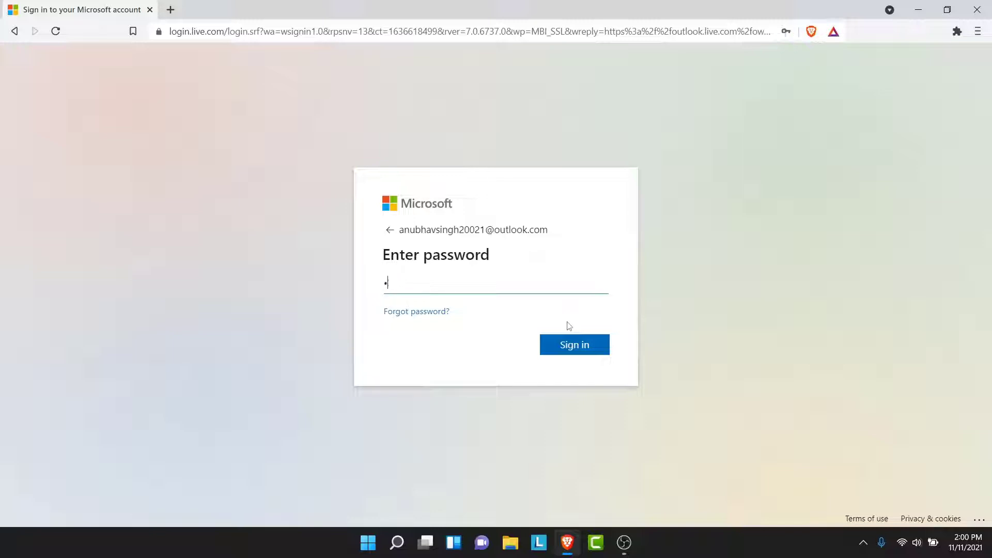
Step: Submit the password so the 'Stay signed in?' prompt appears
{"action": "left_click", "coordinate": [573, 344]}
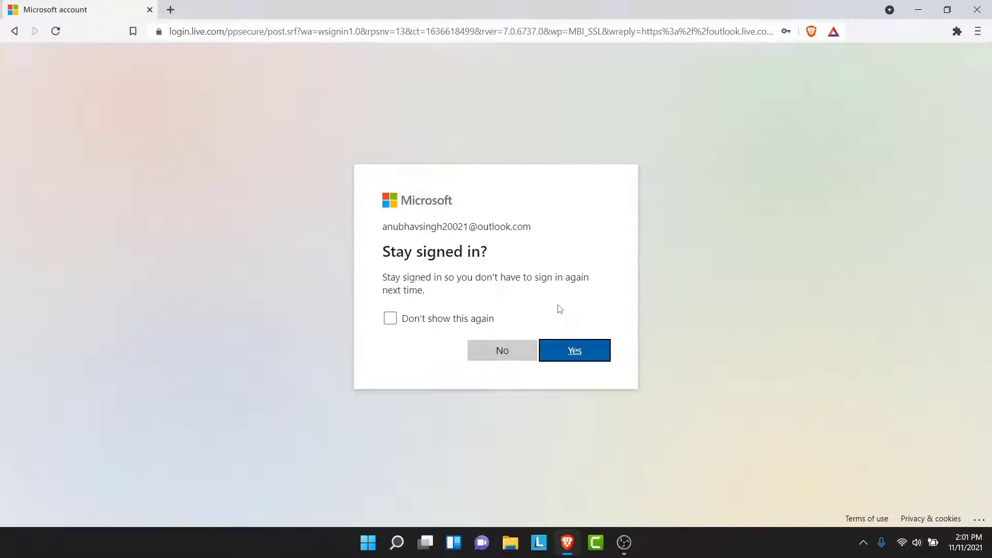
{"action": "mouse_move", "coordinate": [585, 303]}
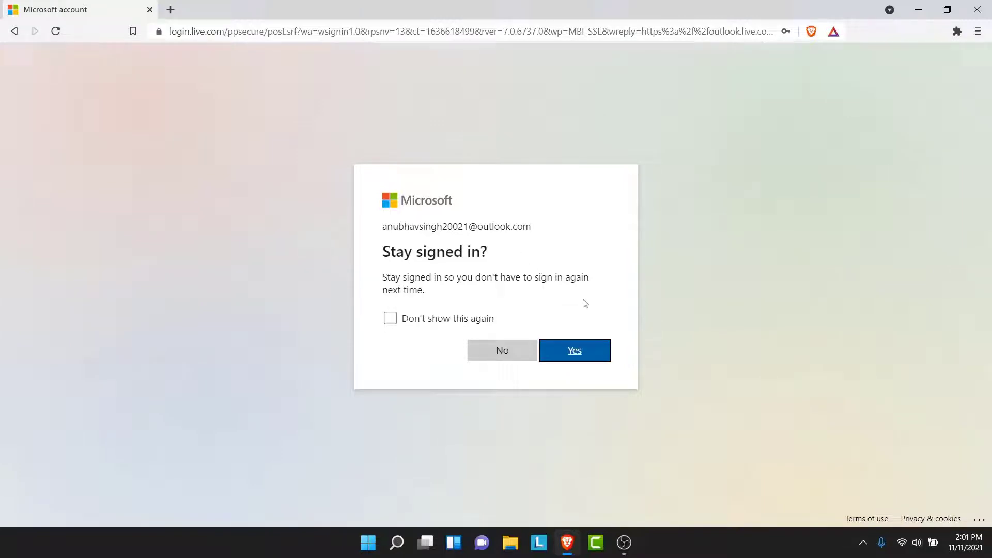